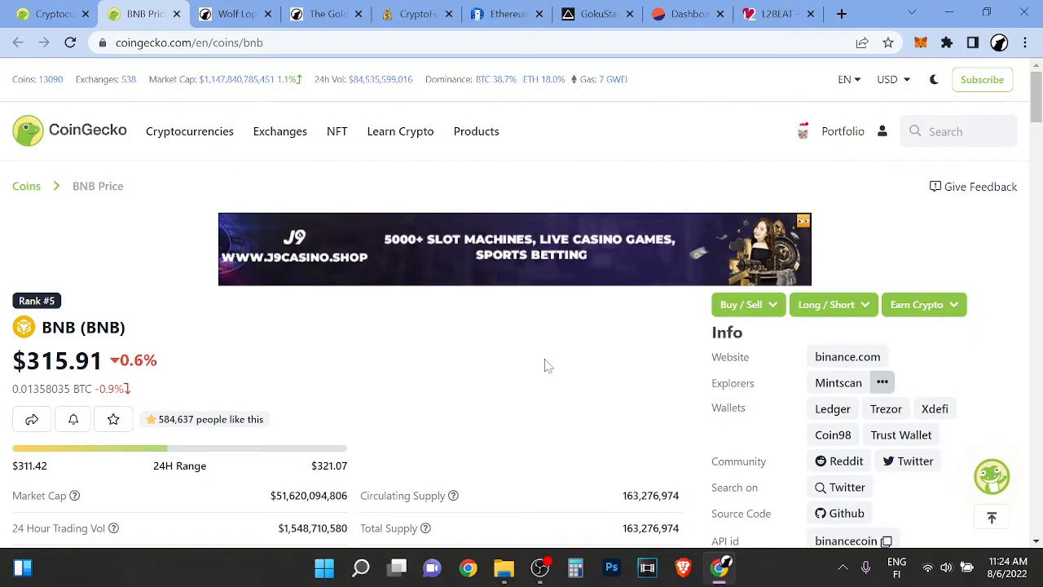
Step: Scroll through BNB's logarithmic price chart, then switch to DefiLlama's Ethereum TVL rankings
scroll(down, 3)
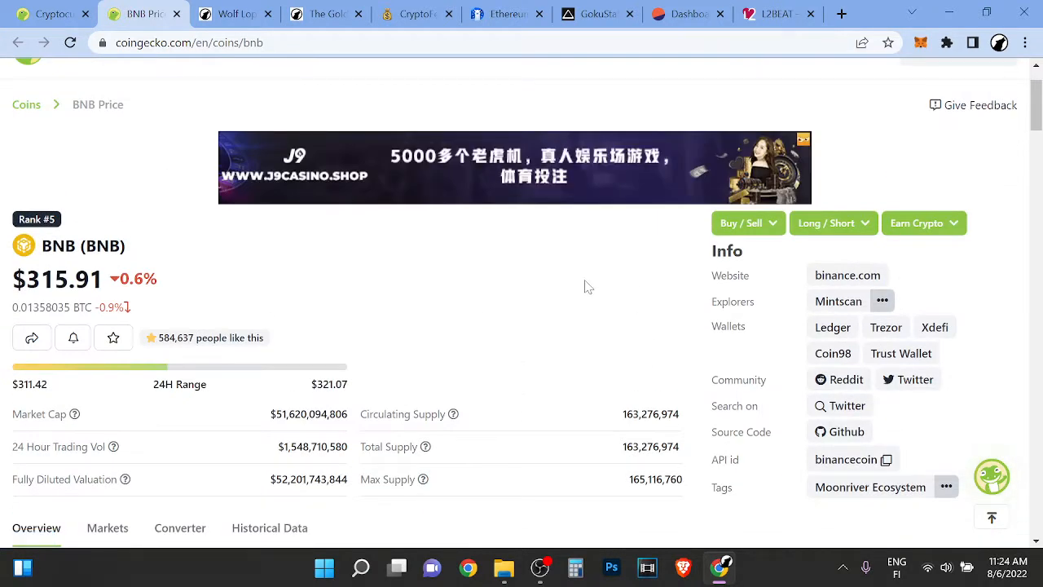
scroll(down, 3)
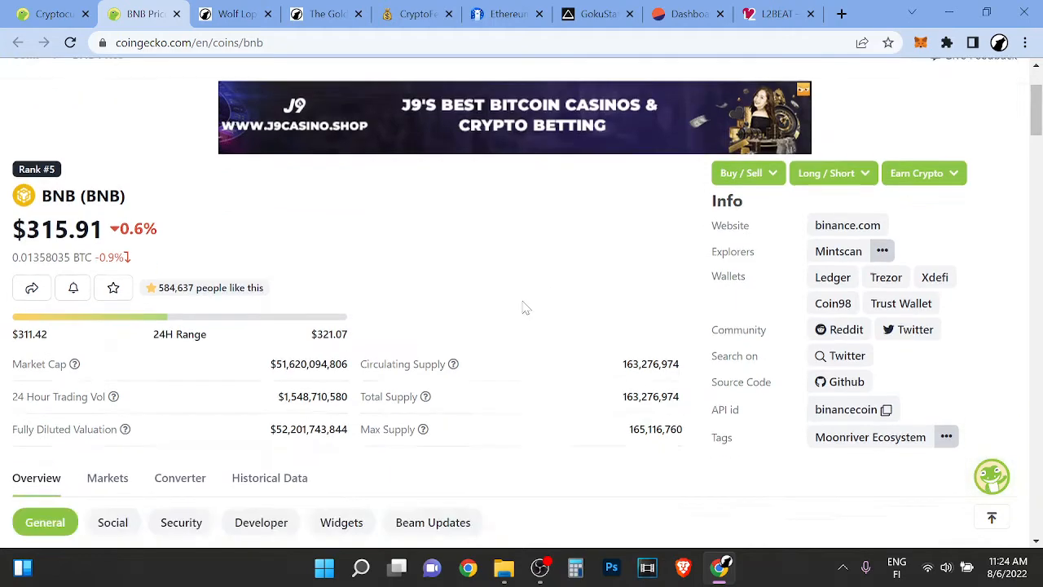
scroll(down, 3)
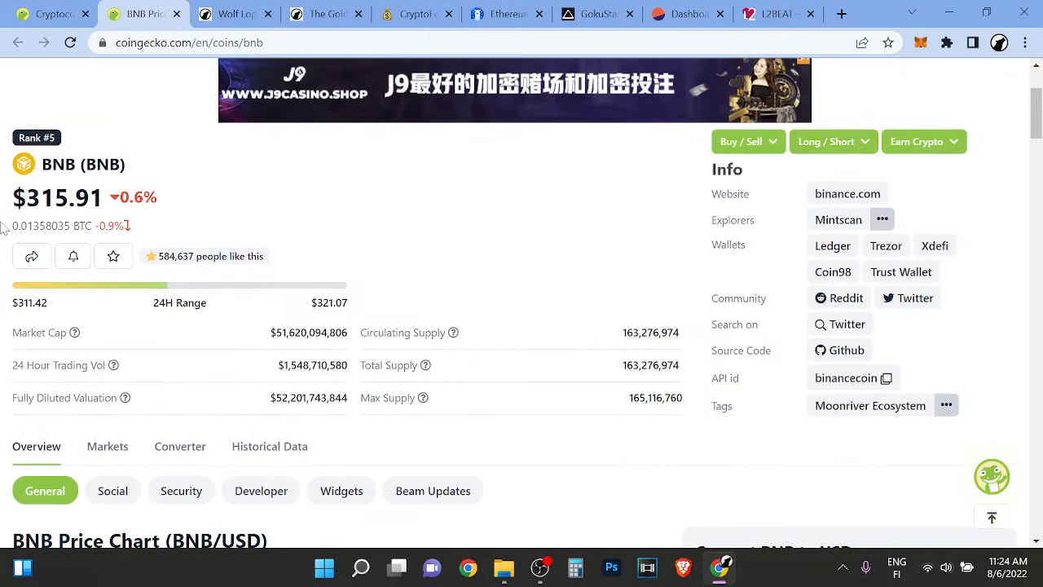
mouse_move(469, 247)
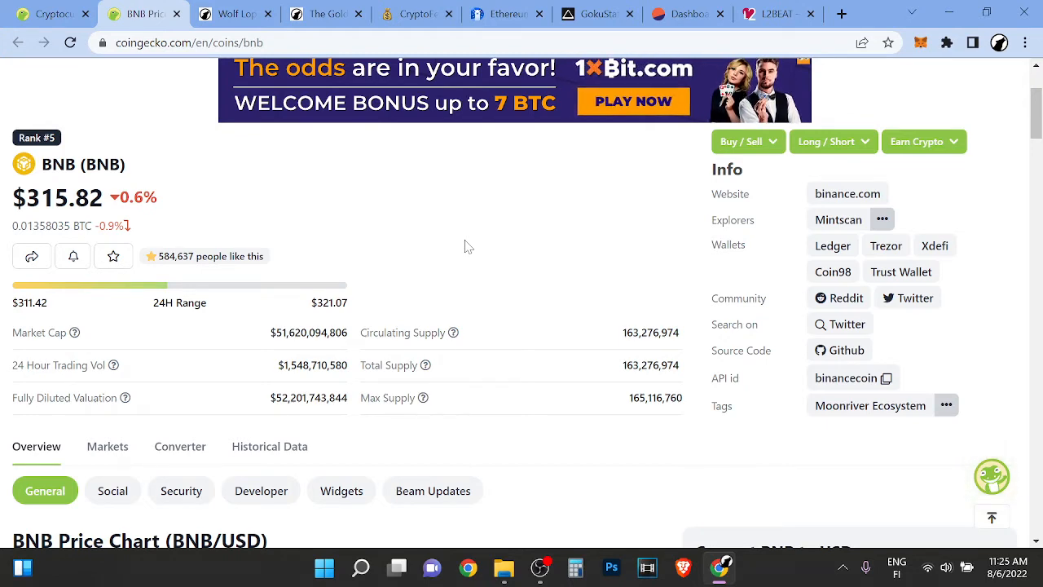
scroll(down, 3)
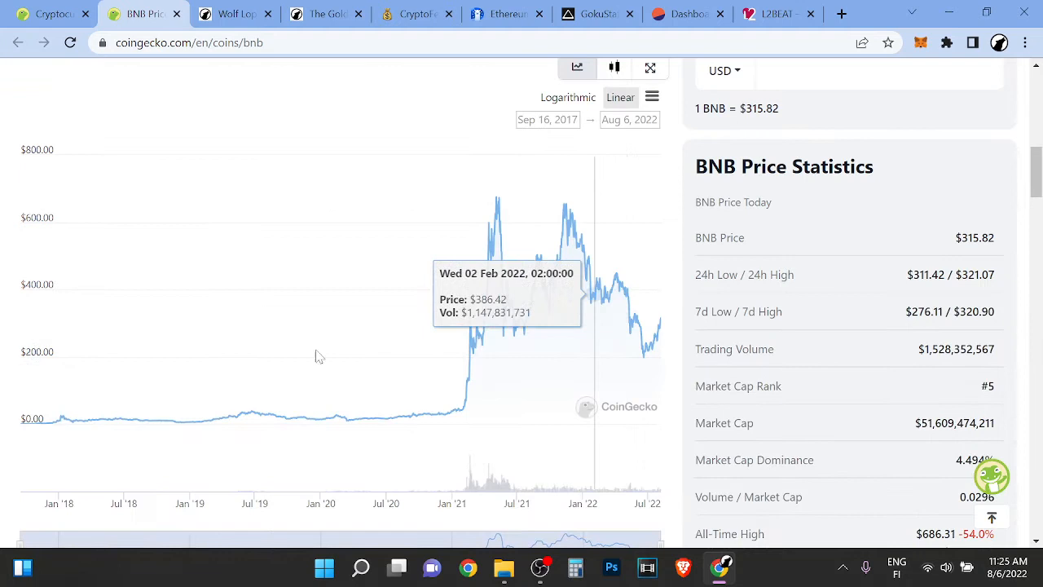
mouse_move(239, 412)
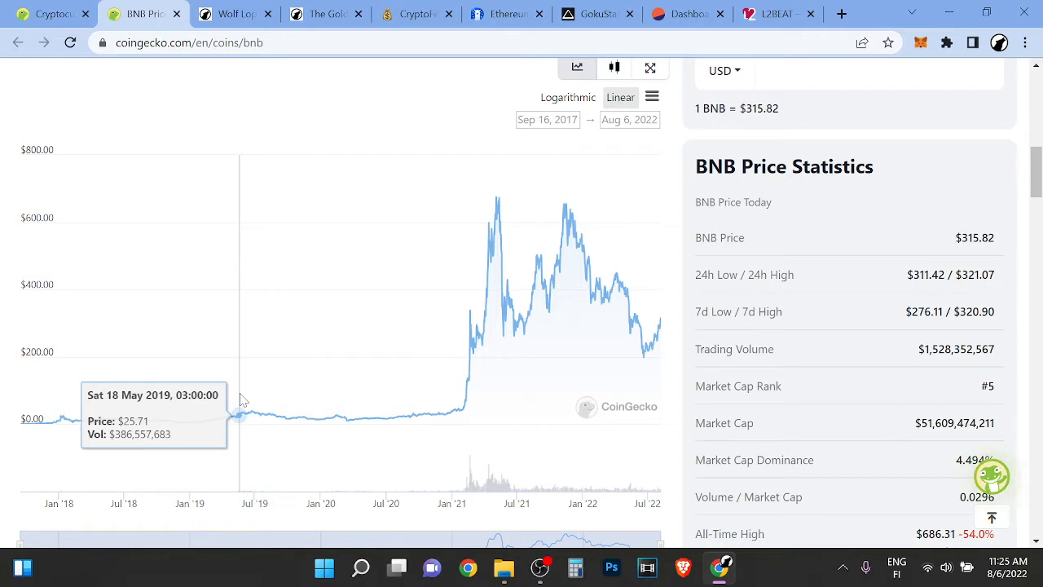
mouse_move(656, 347)
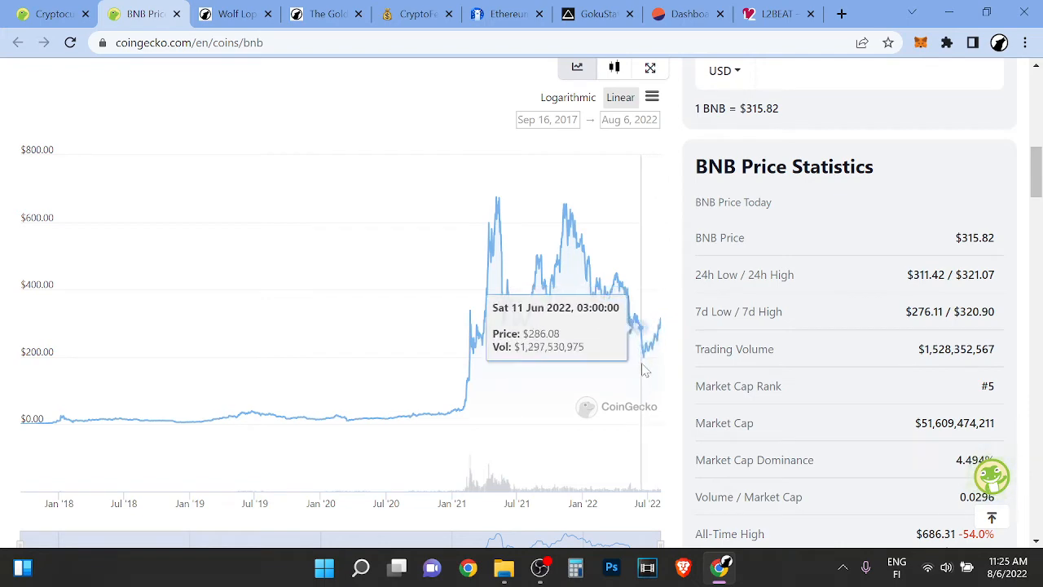
mouse_move(654, 356)
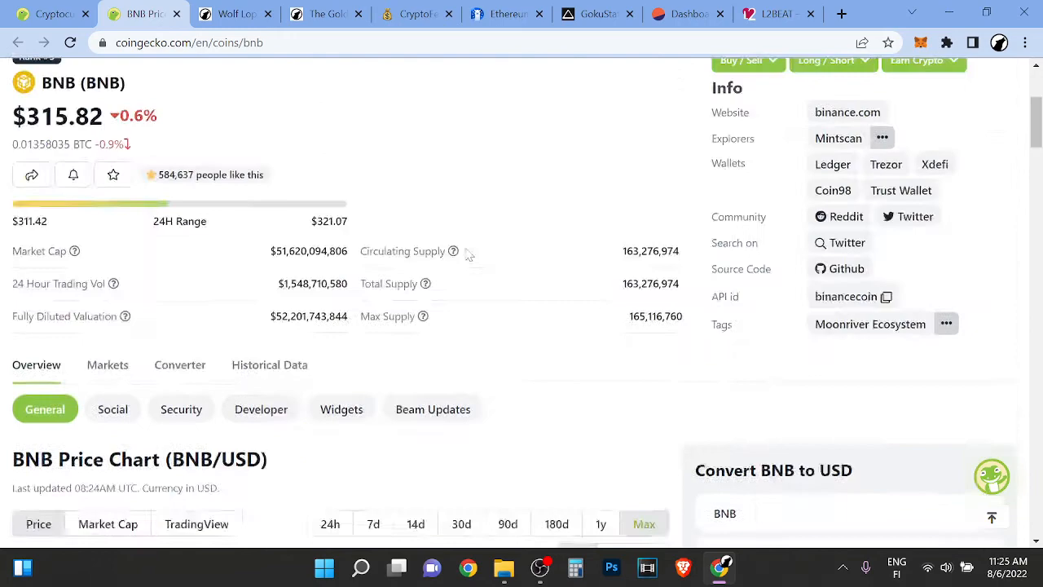
scroll(down, 3)
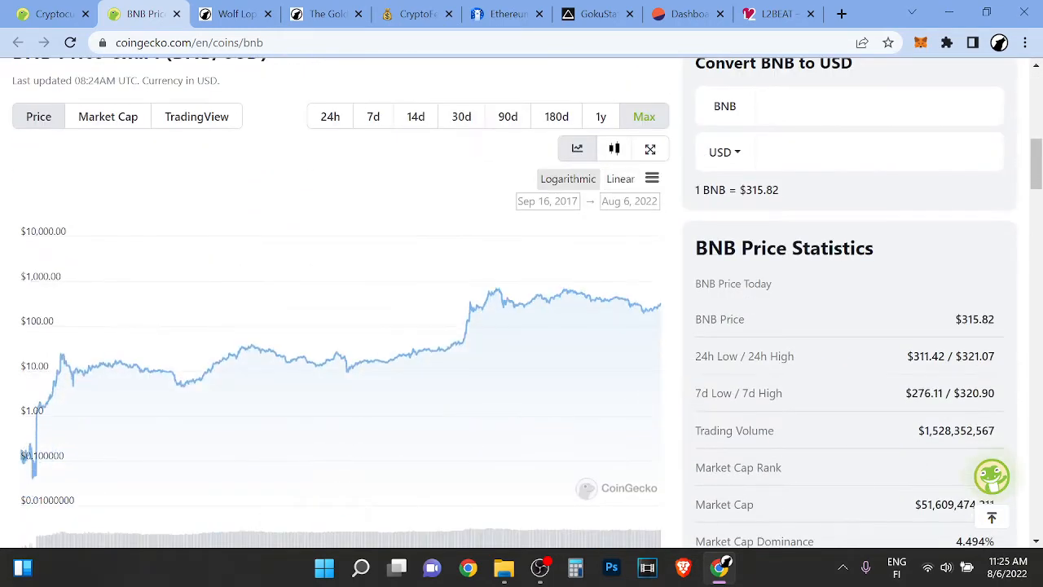
mouse_move(468, 334)
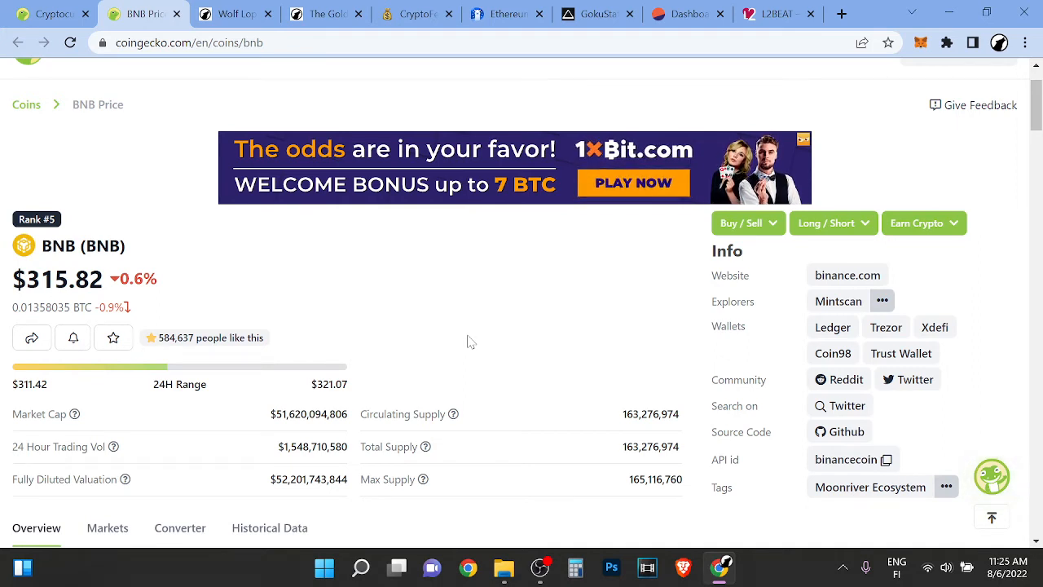
mouse_move(82, 227)
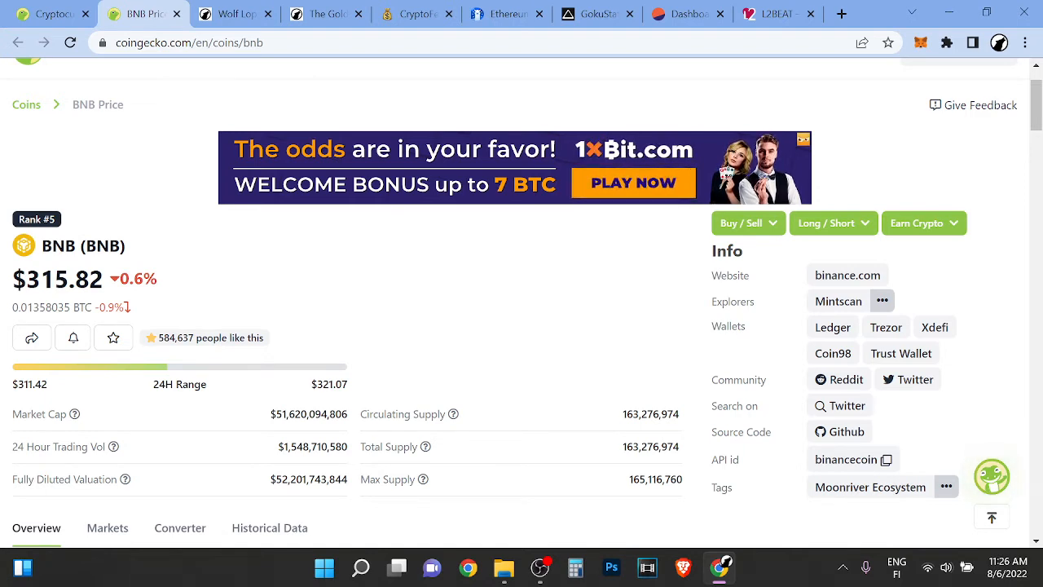
mouse_move(161, 181)
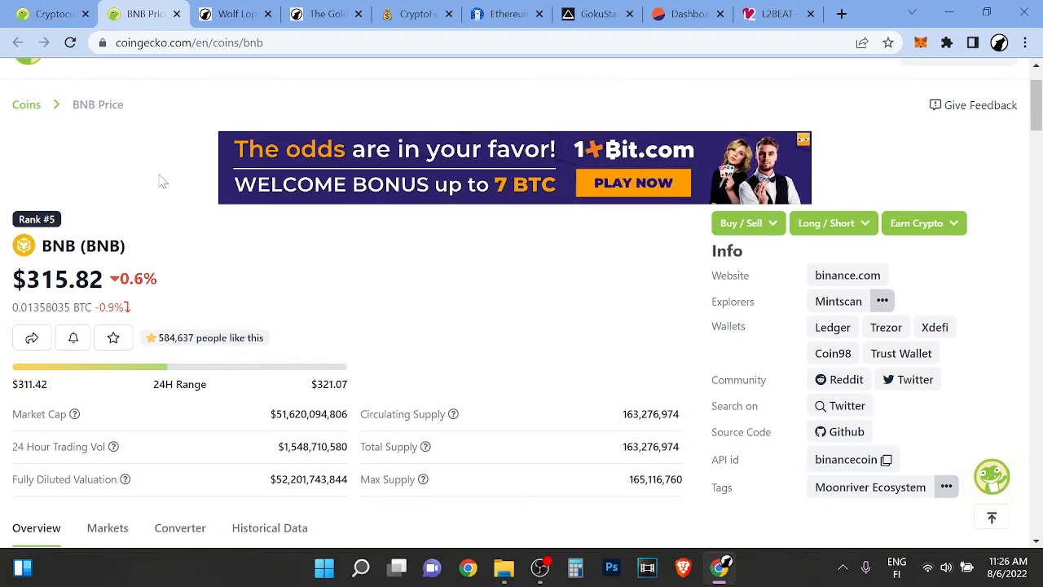
click(233, 14)
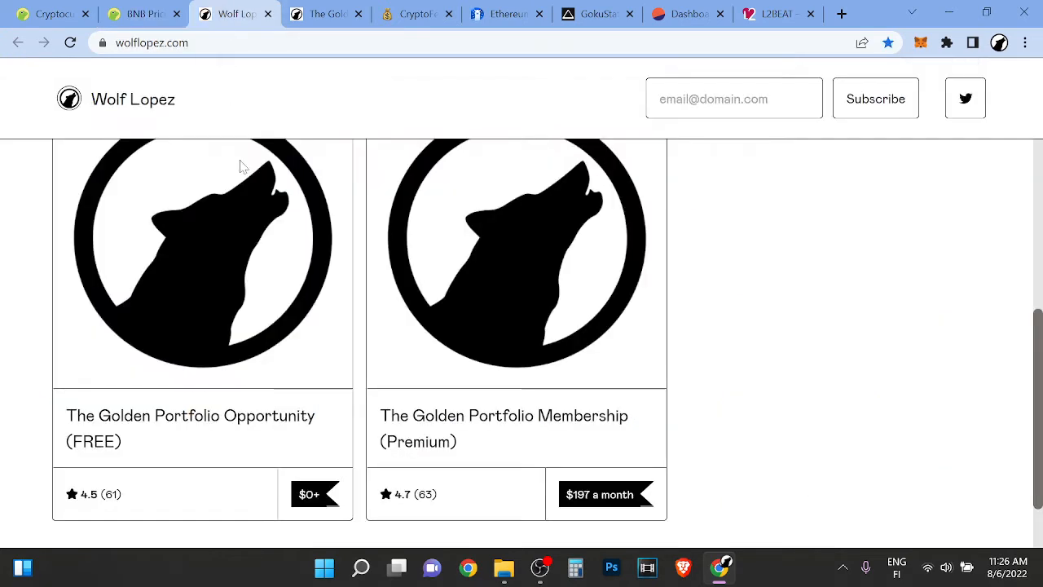
click(505, 14)
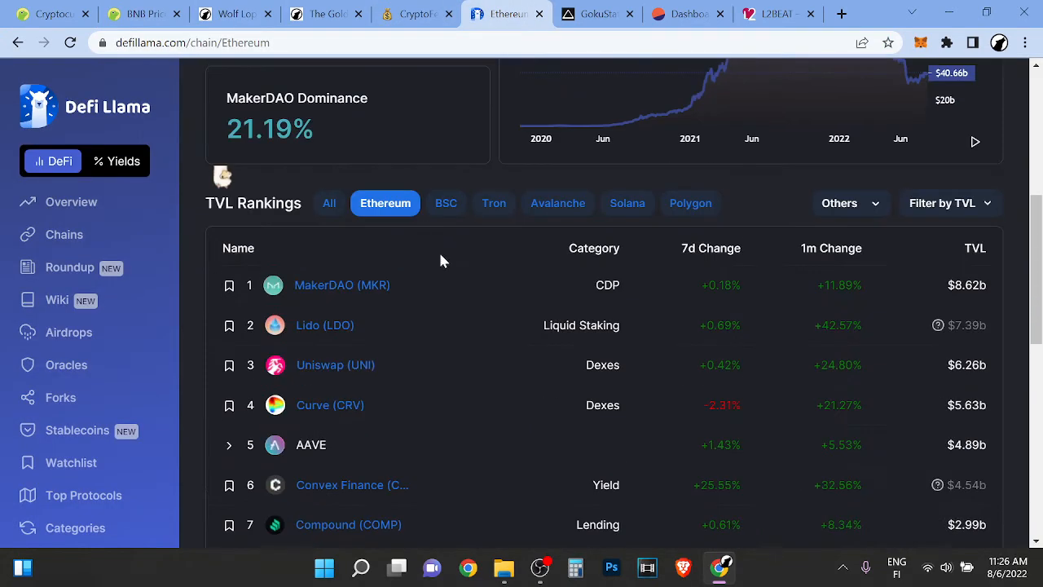
Step: Open DefiLlama's BSC chain page ($5.79b TVL), then revisit CoinGecko's BNB page and the Wolf Lopez storefront
click(446, 203)
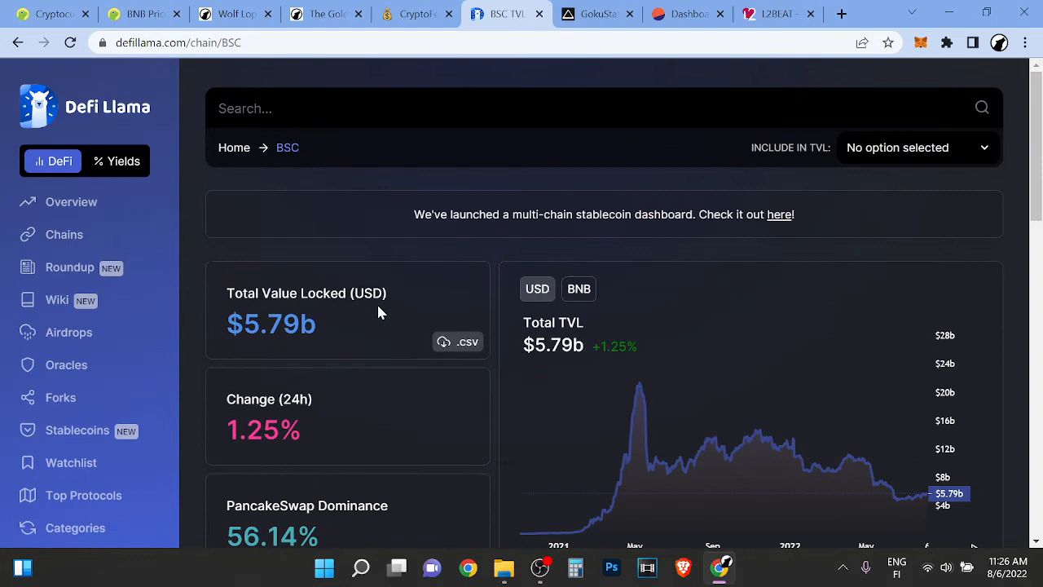
scroll(down, 3)
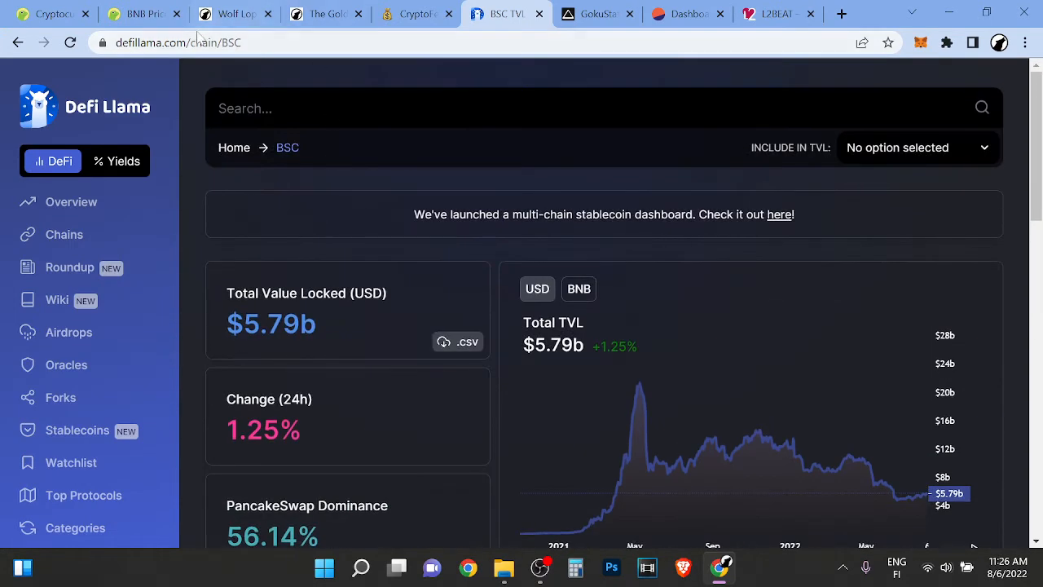
click(142, 14)
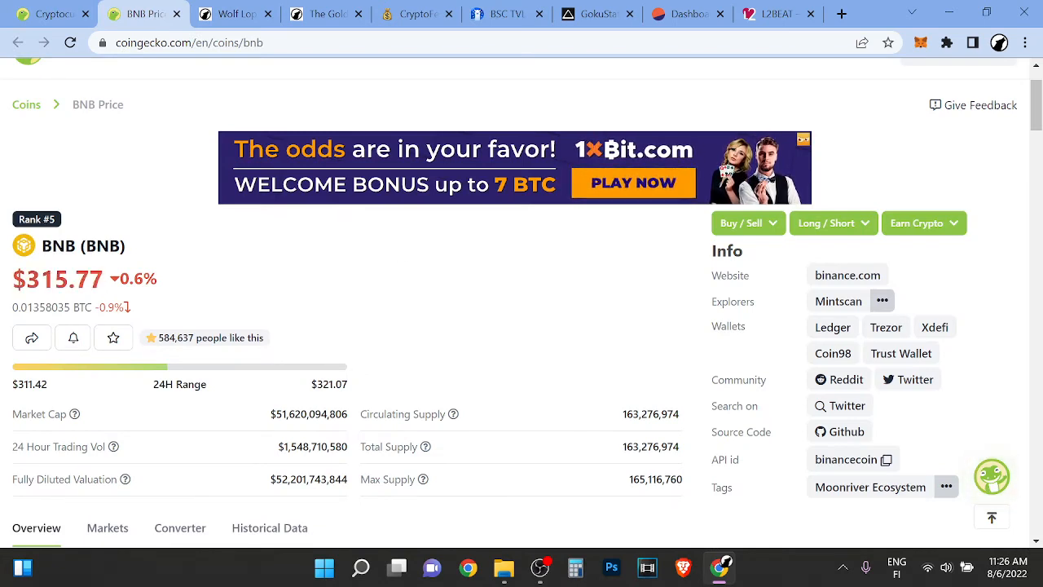
click(234, 14)
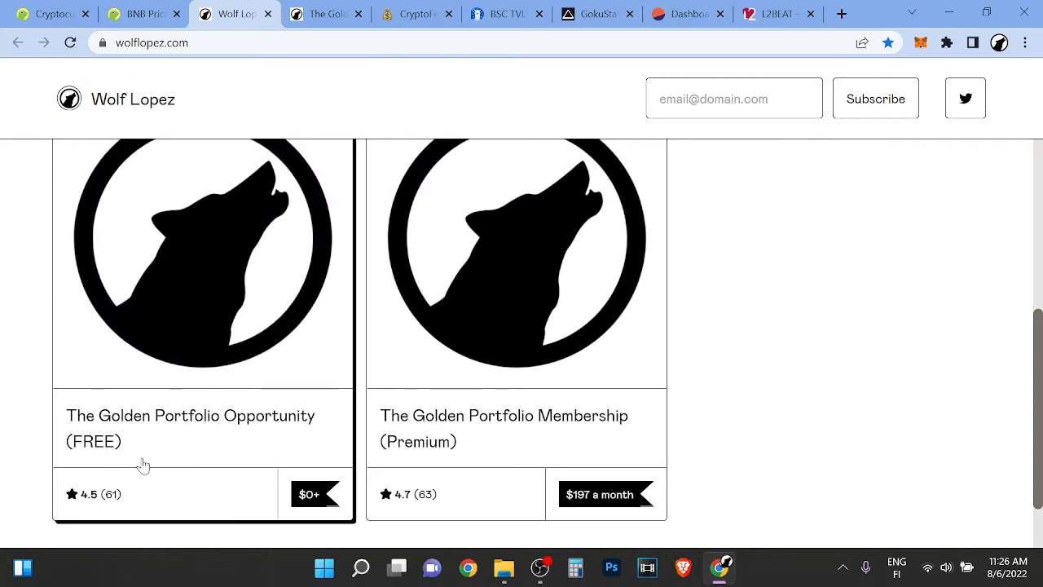
Step: View the free Golden Portfolio Opportunity product page, then return to CoinGecko's BNB page
click(190, 416)
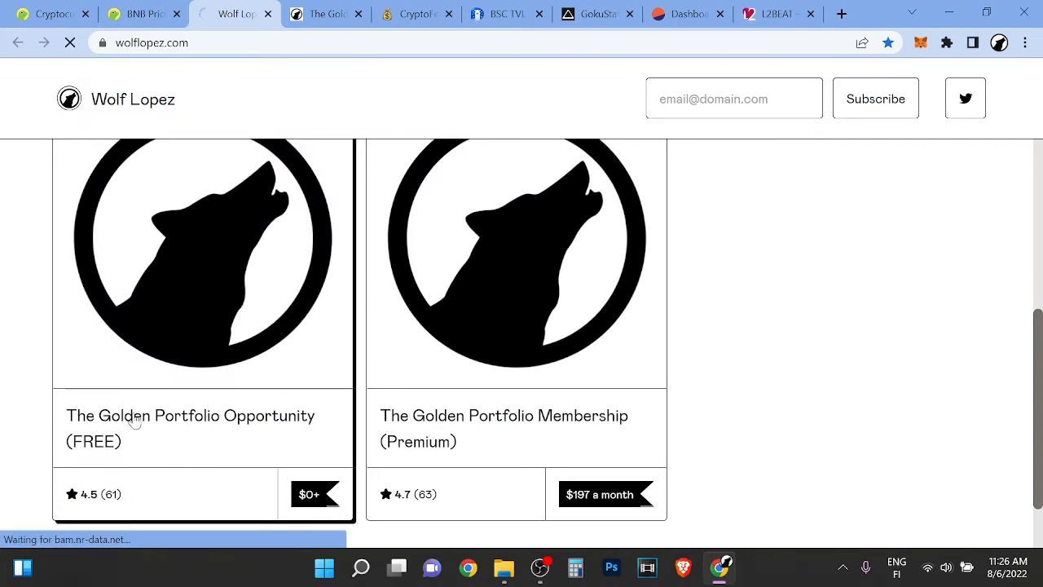
click(190, 416)
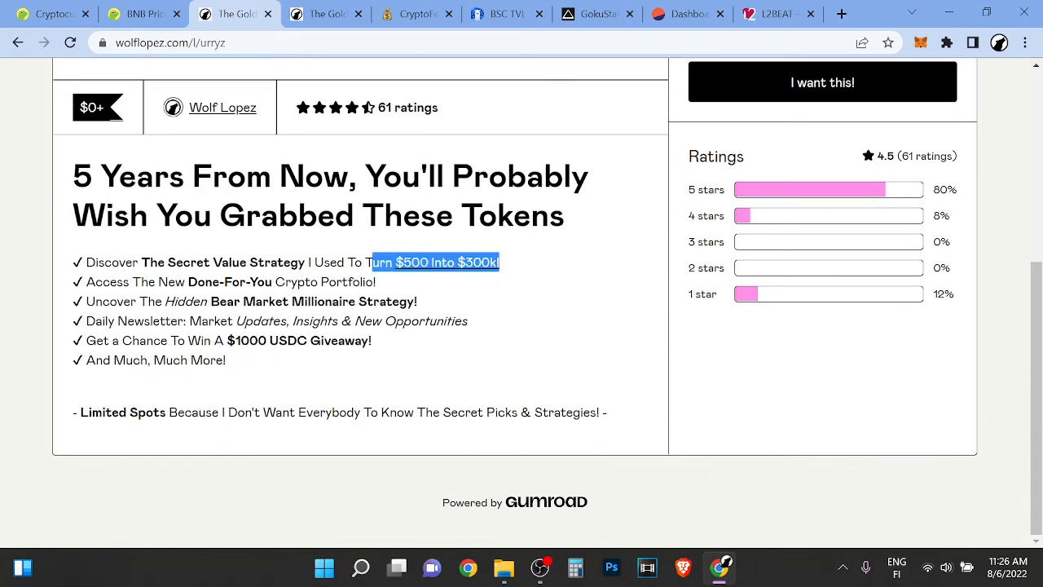
scroll(up, 3)
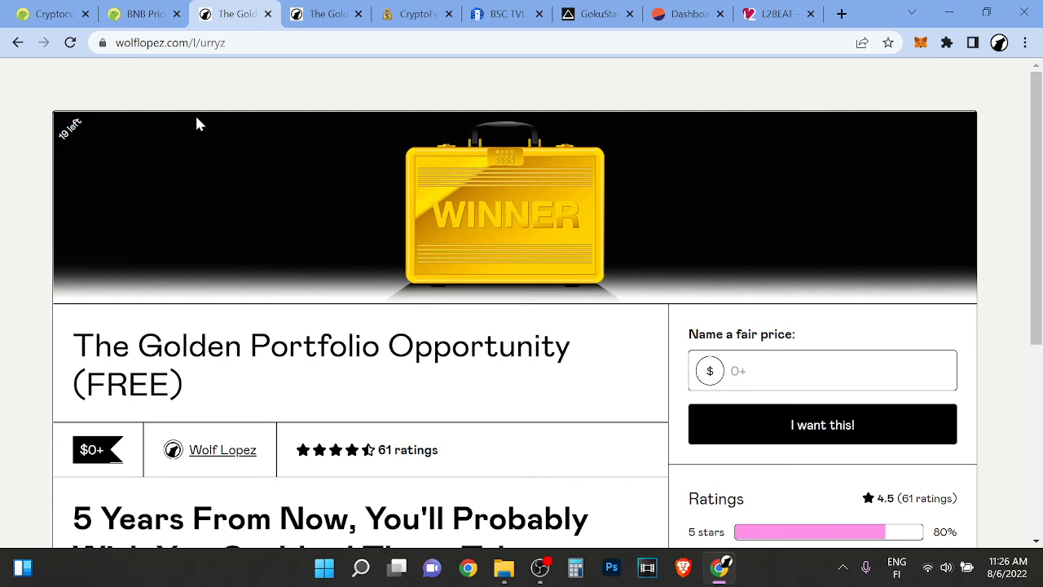
click(142, 14)
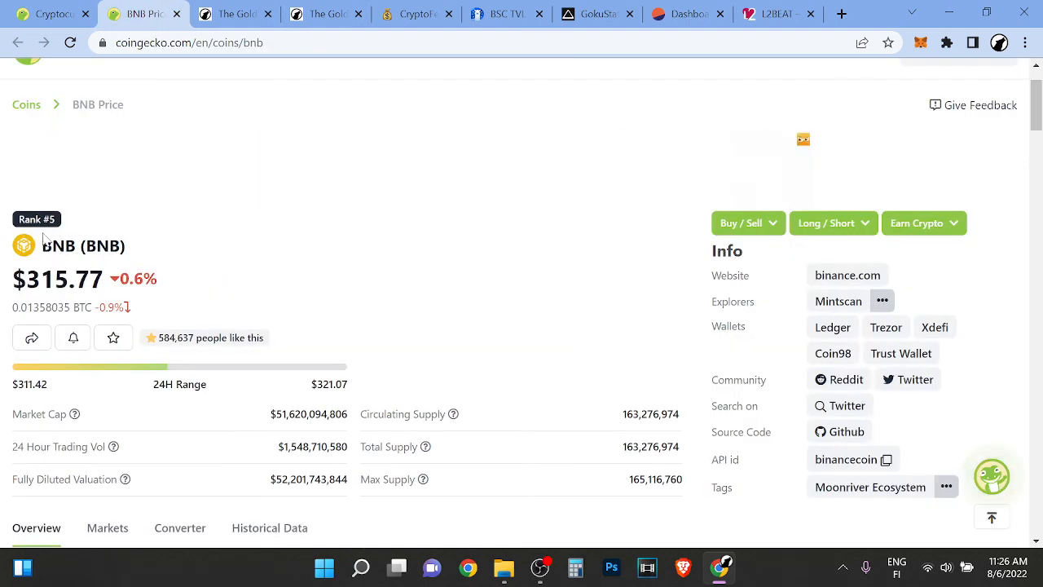